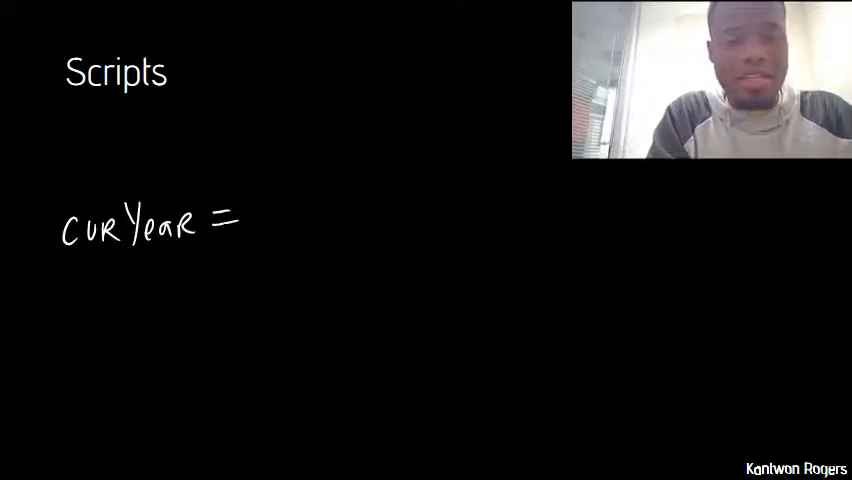
text(2016)
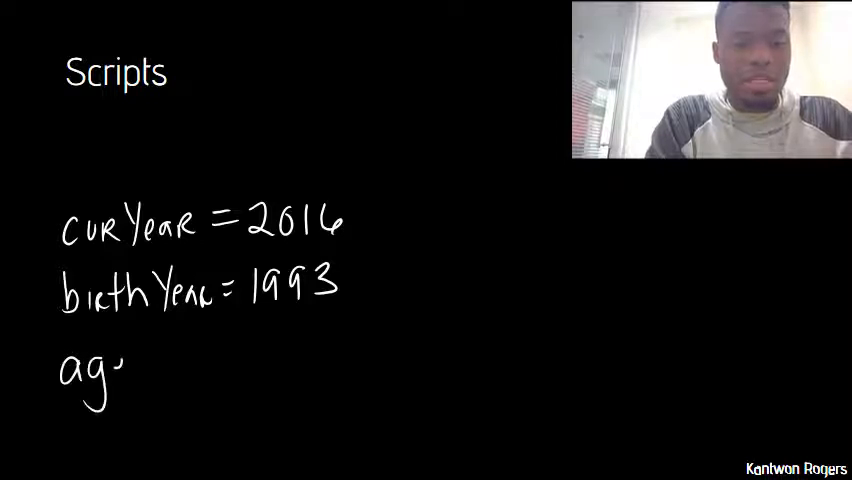
text(age = curYear - birthYear)
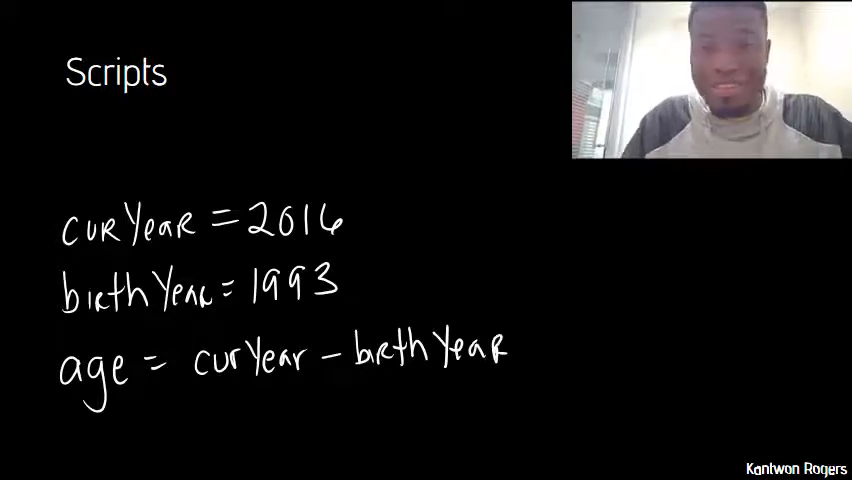